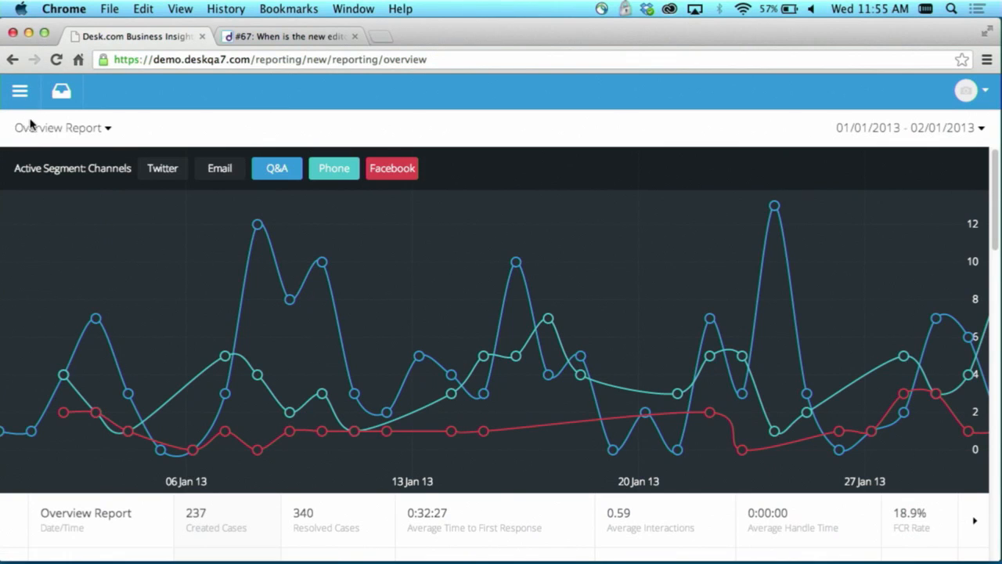
pyautogui.moveTo(209, 291)
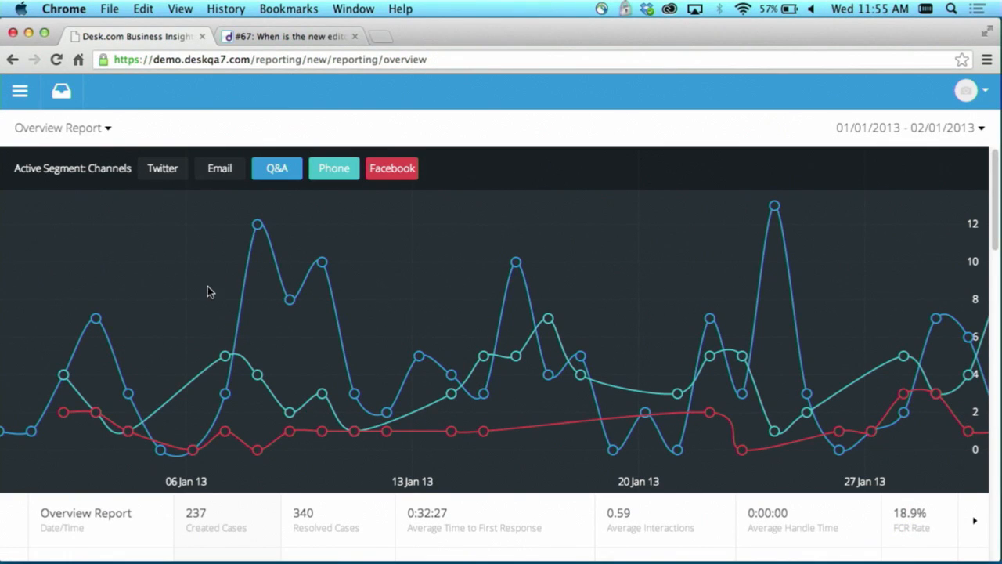
pyautogui.moveTo(354, 423)
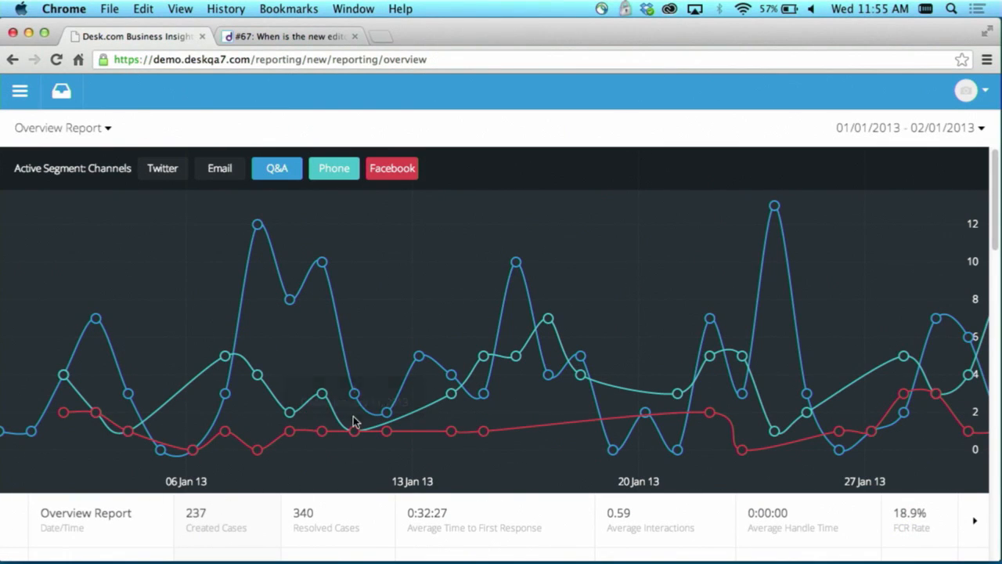
# Hide the Phone and Facebook lines so the chart shows only Q&A (130 created).
pyautogui.click(333, 167)
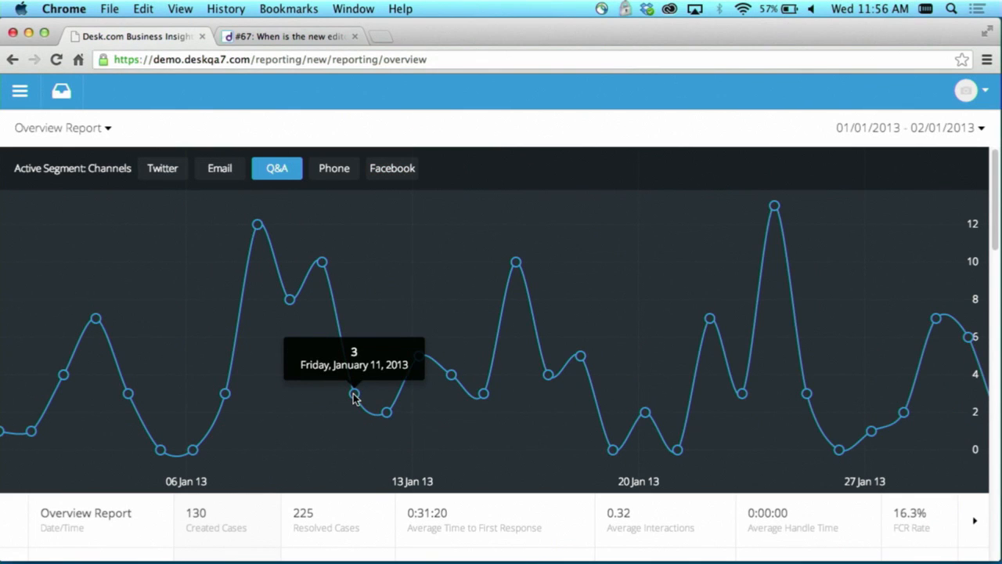
pyautogui.moveTo(974, 174)
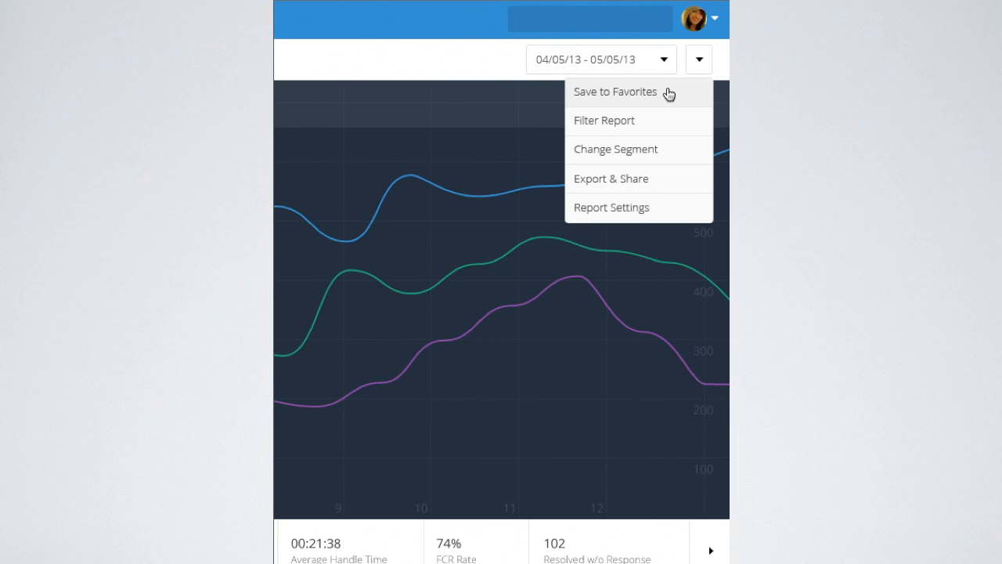
# Add the January 2013 Overview Report to favorites from the report options dropdown.
pyautogui.click(615, 92)
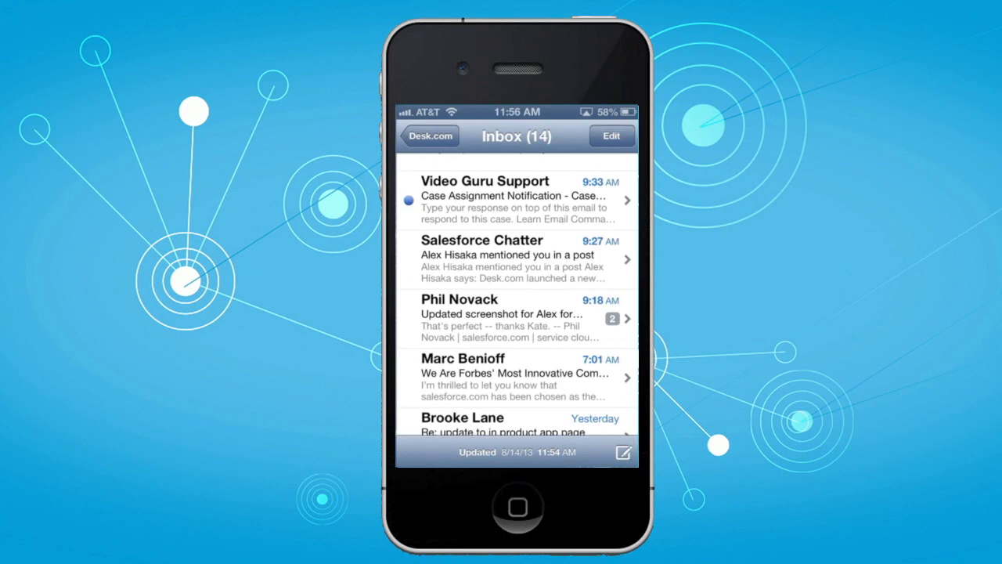
# Reply to the case #67 email that the upgrade ships next week, marked #resolved.
pyautogui.click(515, 199)
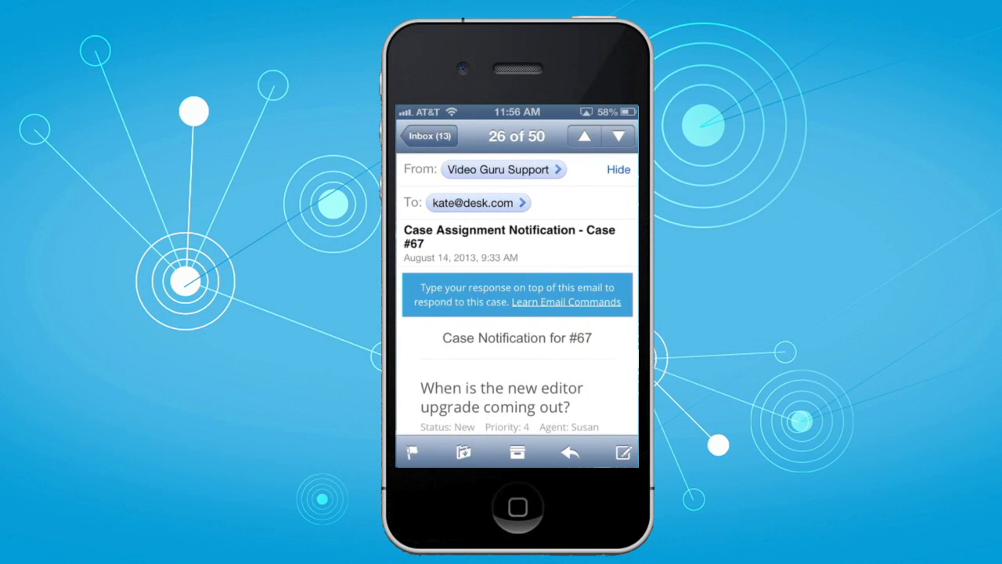
pyautogui.click(569, 451)
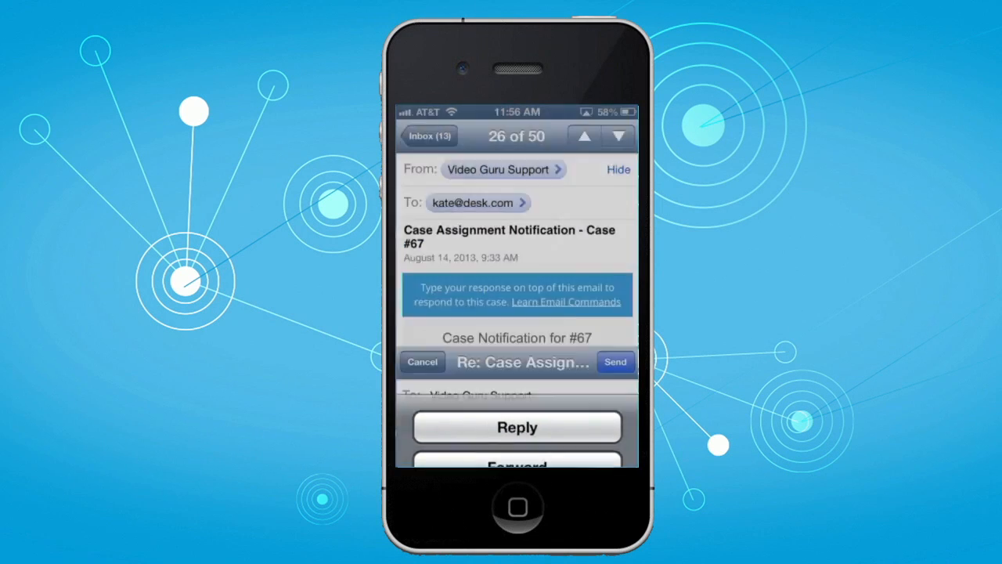
pyautogui.click(517, 427)
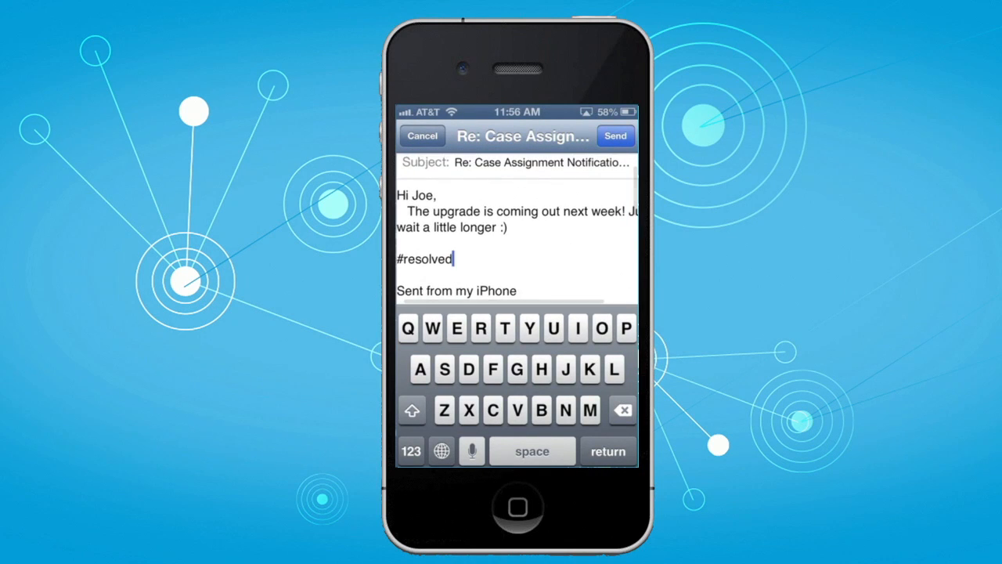
pyautogui.click(615, 135)
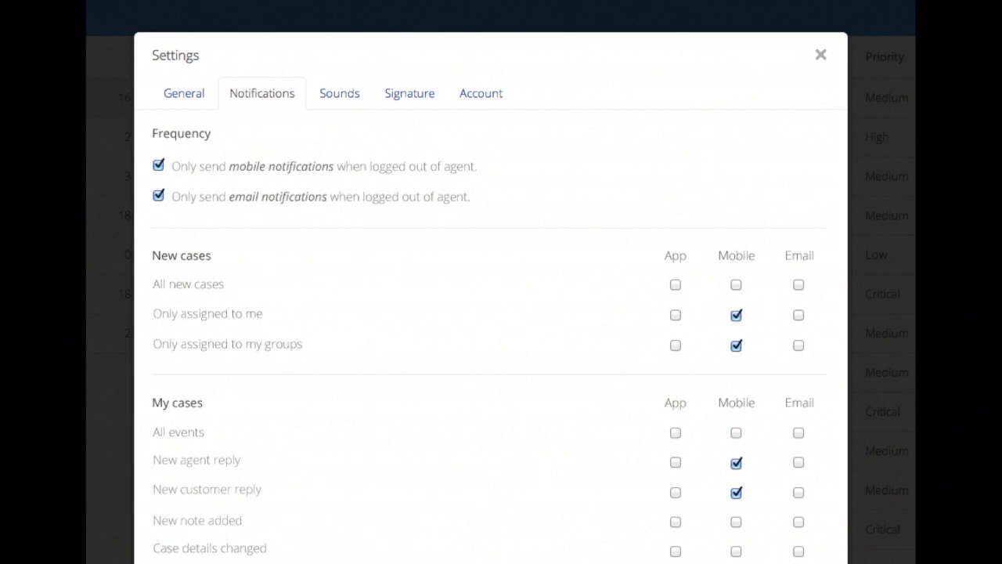
pyautogui.click(821, 54)
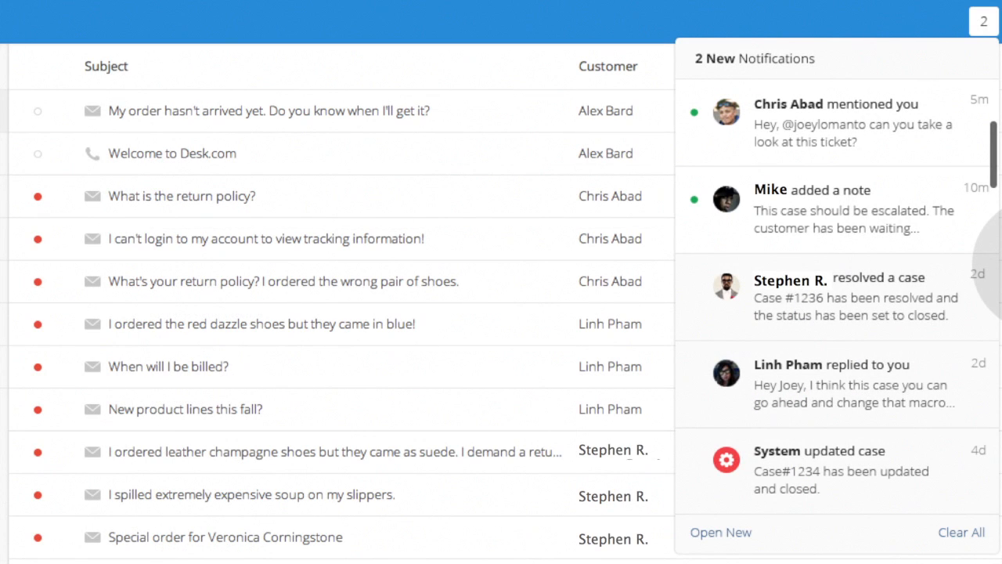